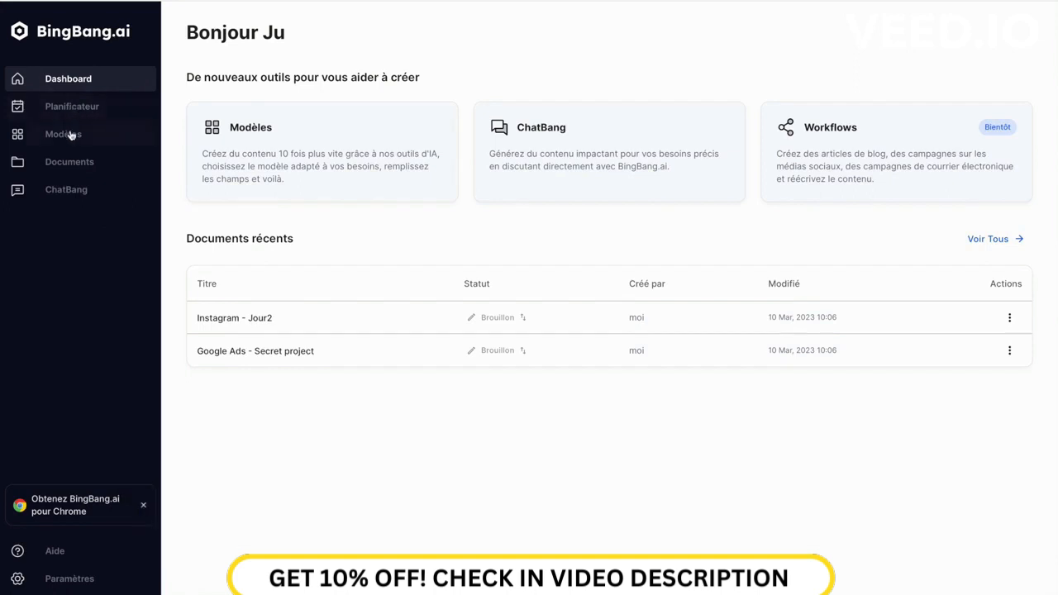
Step: Show the Modèles library with all ad and product-writing templates
{"action": "left_click", "coordinate": [62, 134]}
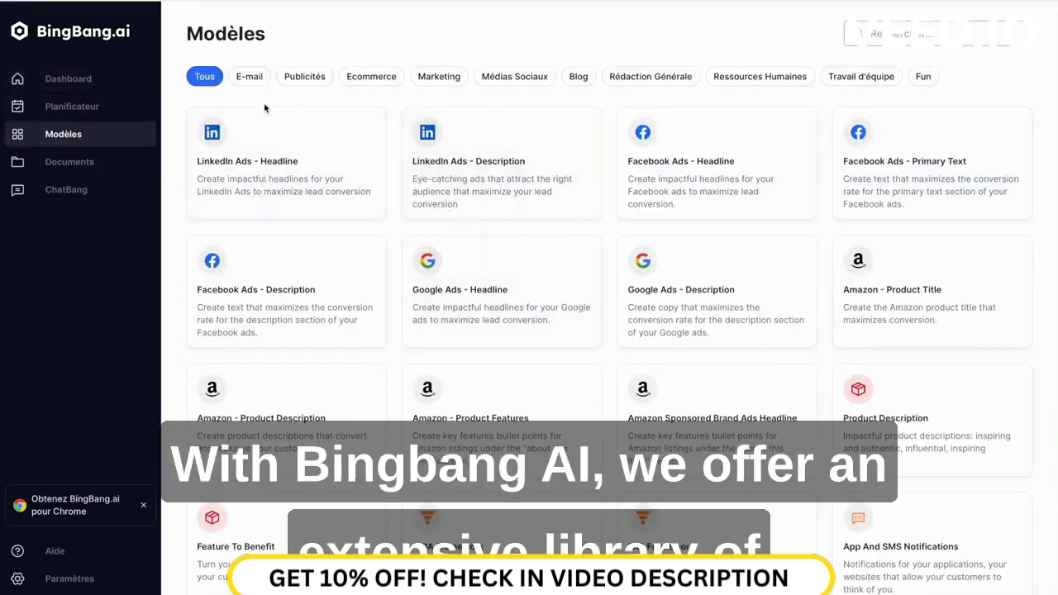
Step: Filter the templates to Publicités, then to Médias Sociaux
{"action": "left_click", "coordinate": [304, 76]}
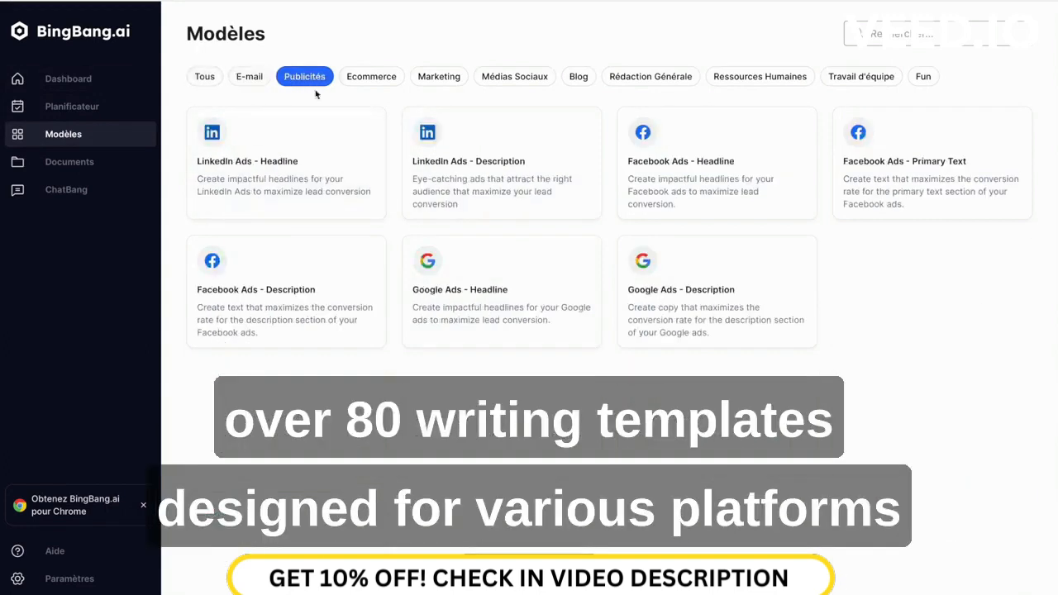
{"action": "left_click", "coordinate": [514, 76]}
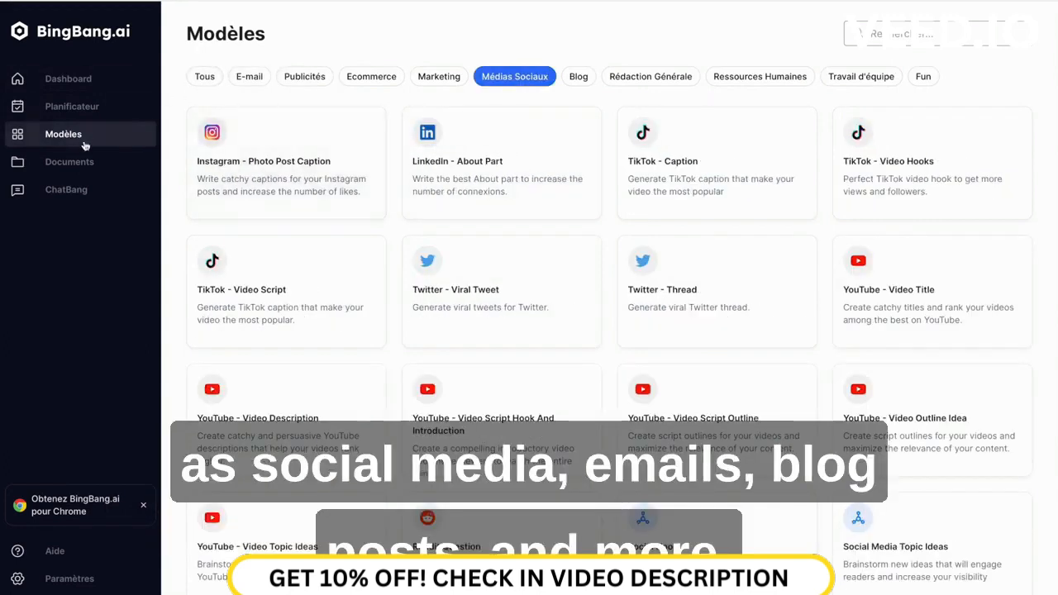
Step: View the saved documents, switch to the Dossiers folders view, then go to ChatBang
{"action": "left_click", "coordinate": [70, 162]}
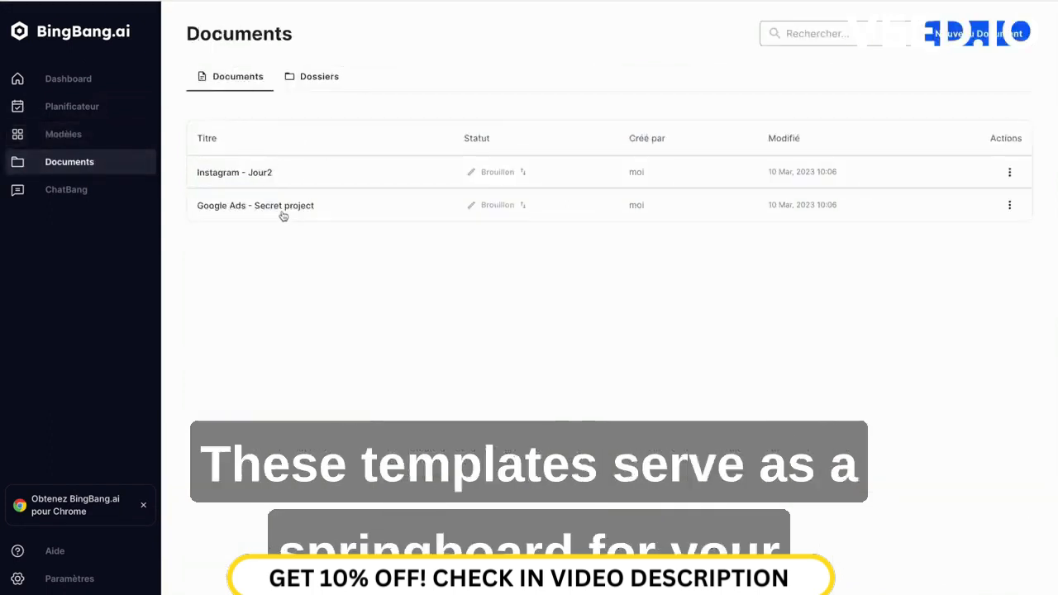
{"action": "left_click", "coordinate": [319, 76]}
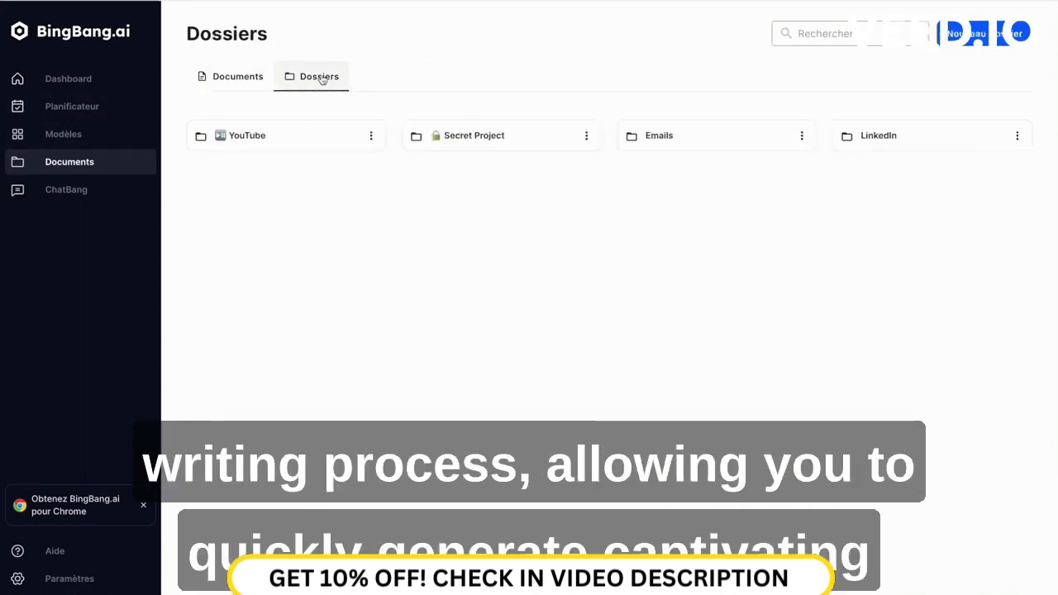
{"action": "mouse_move", "coordinate": [66, 189]}
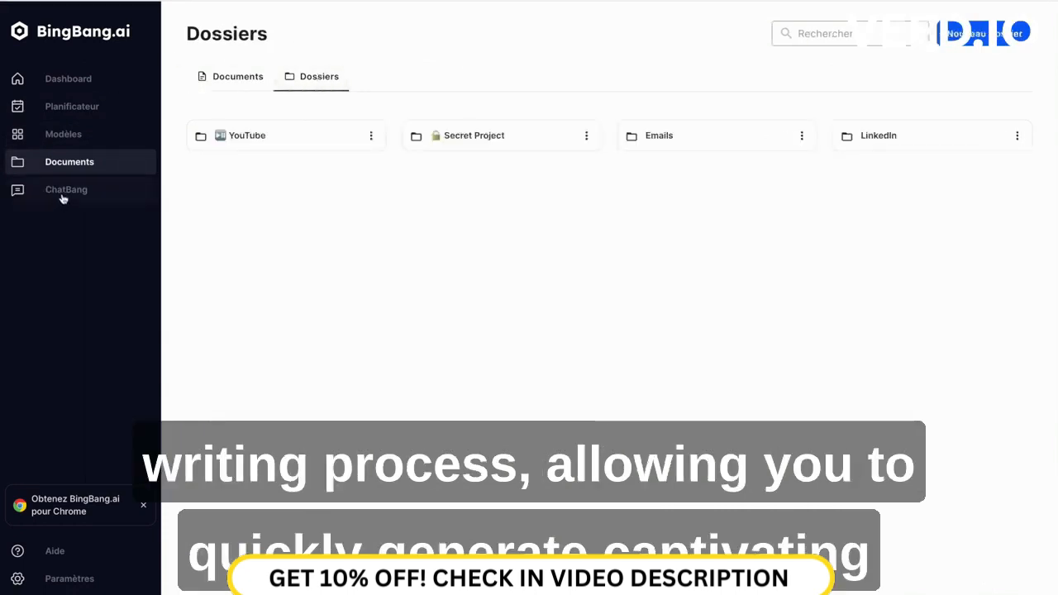
{"action": "left_click", "coordinate": [67, 188]}
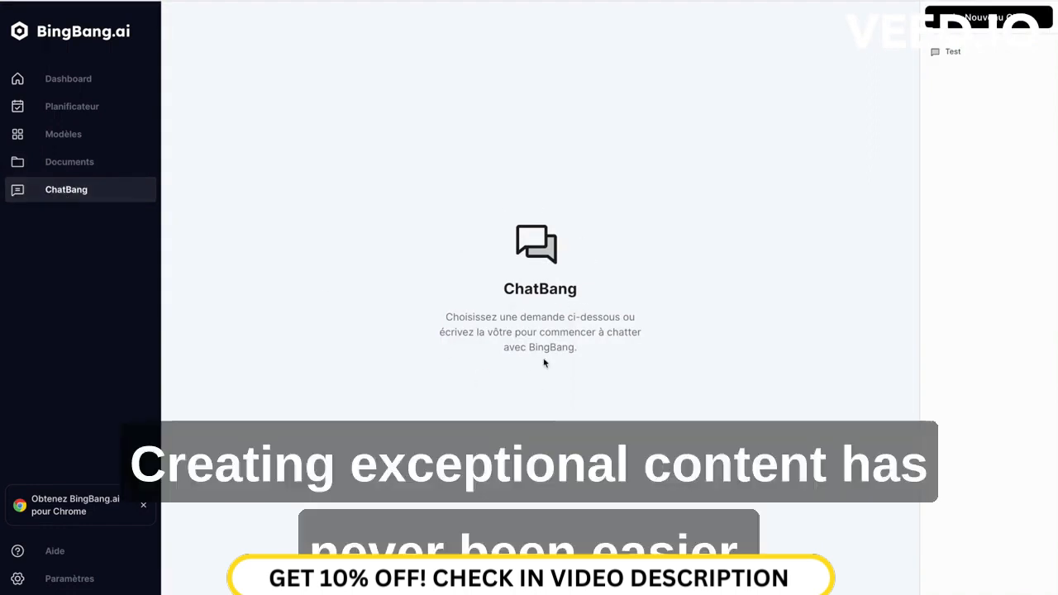
{"action": "mouse_move", "coordinate": [116, 156]}
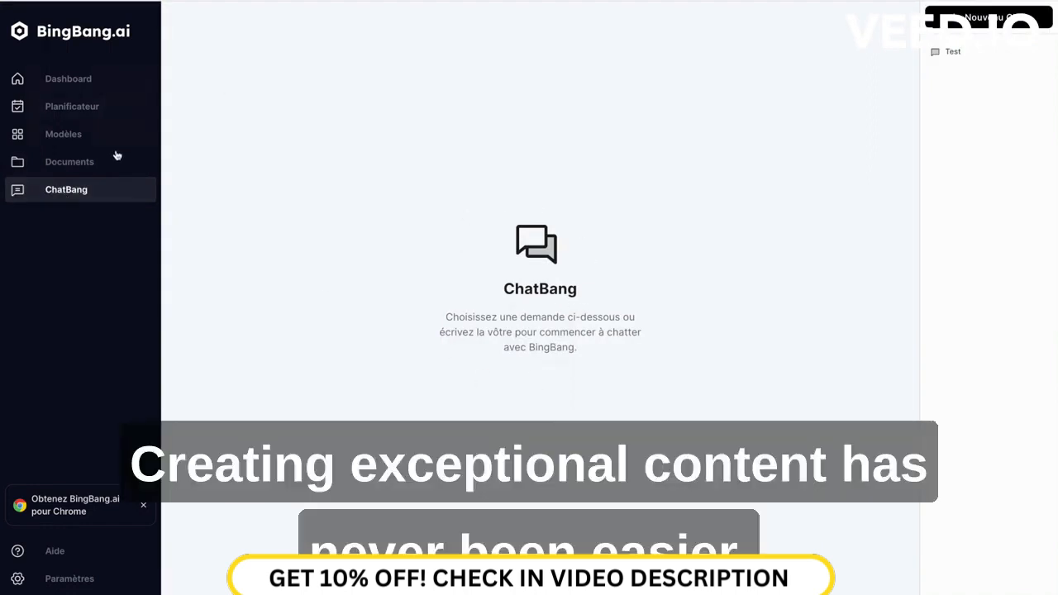
{"action": "mouse_move", "coordinate": [126, 363]}
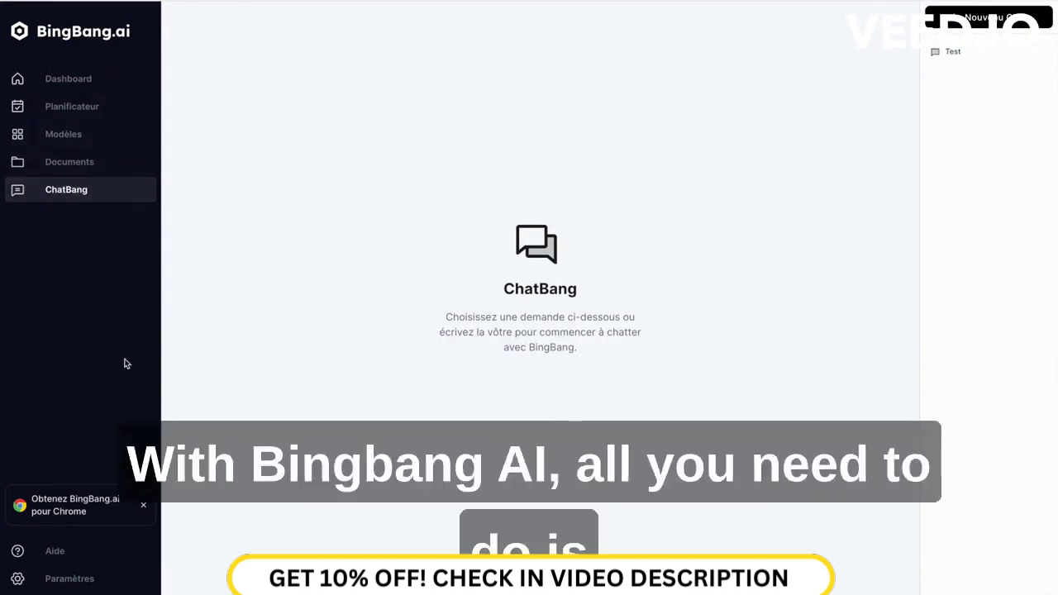
Step: Reach the Aide help centre page with its community welcome guide
{"action": "left_click", "coordinate": [142, 506]}
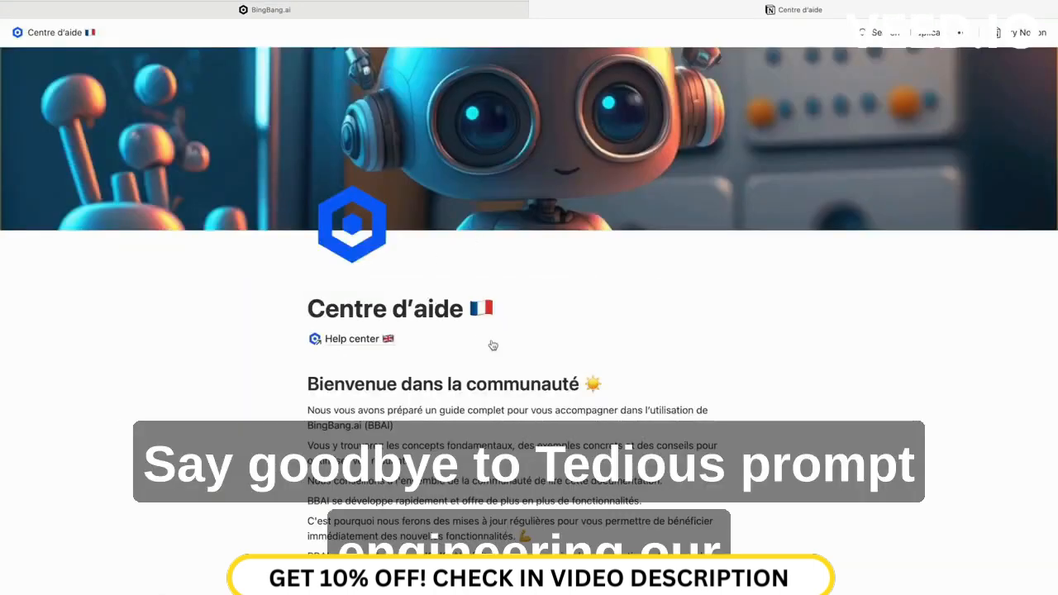
{"action": "scroll", "scroll_direction": "down", "scroll_amount": 3}
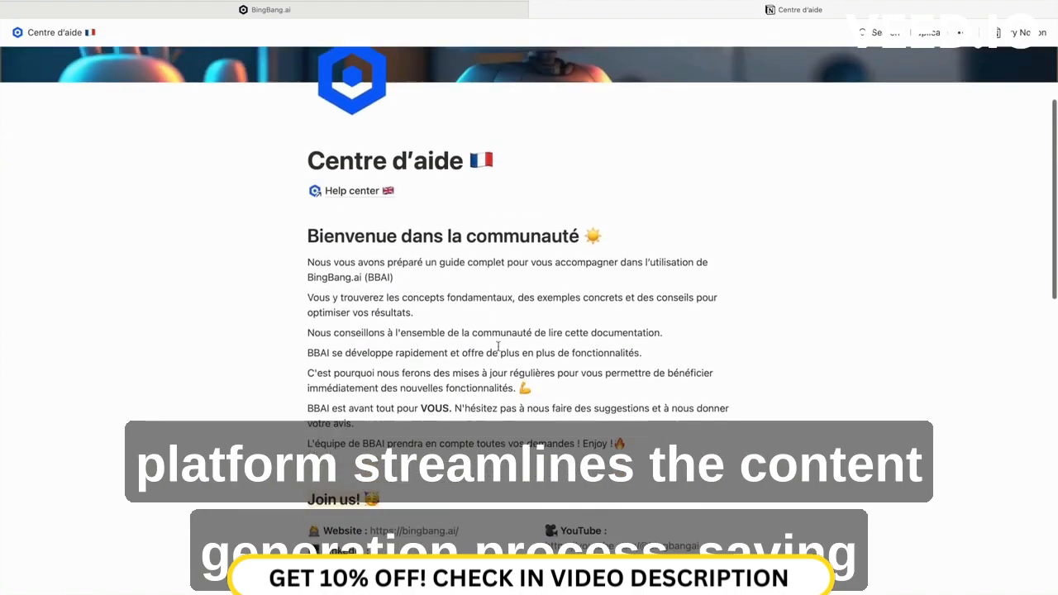
{"action": "scroll", "scroll_direction": "up", "scroll_amount": 3}
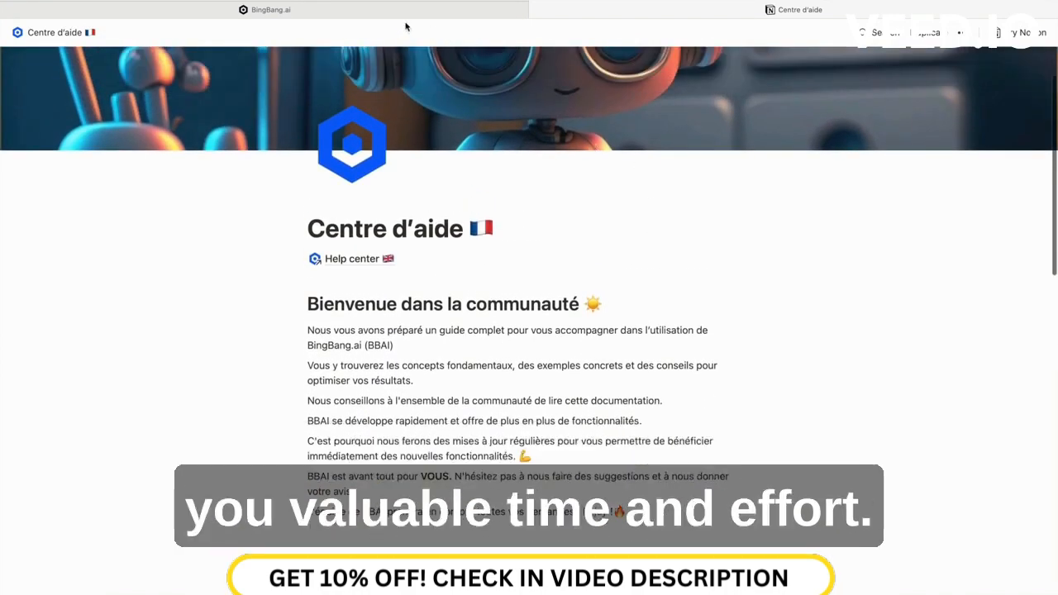